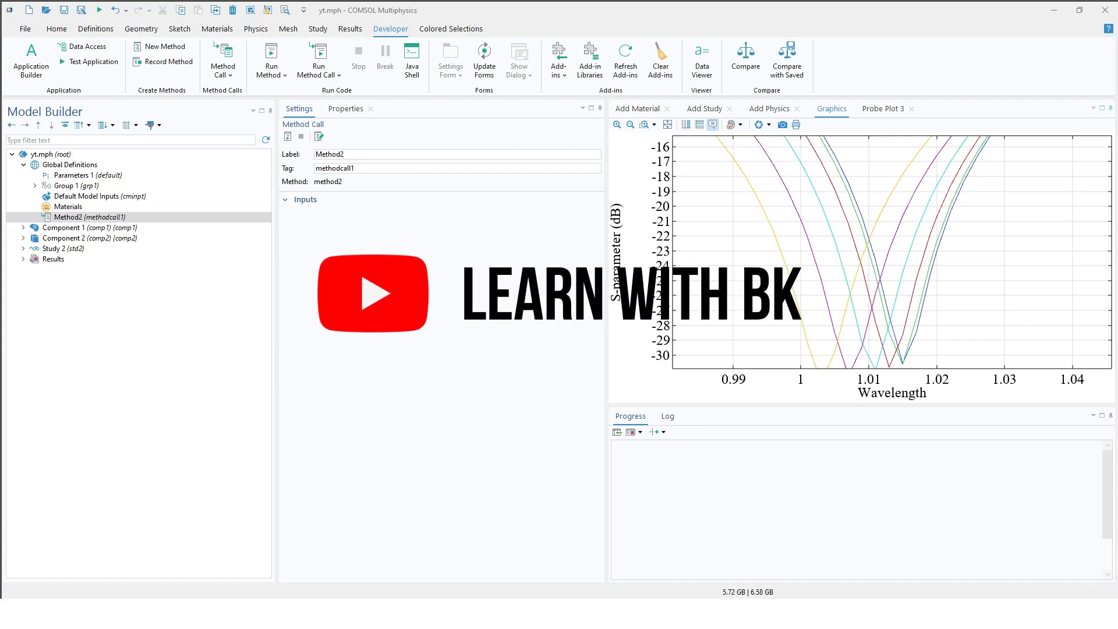
{"action": "mouse_move", "coordinate": [479, 417]}
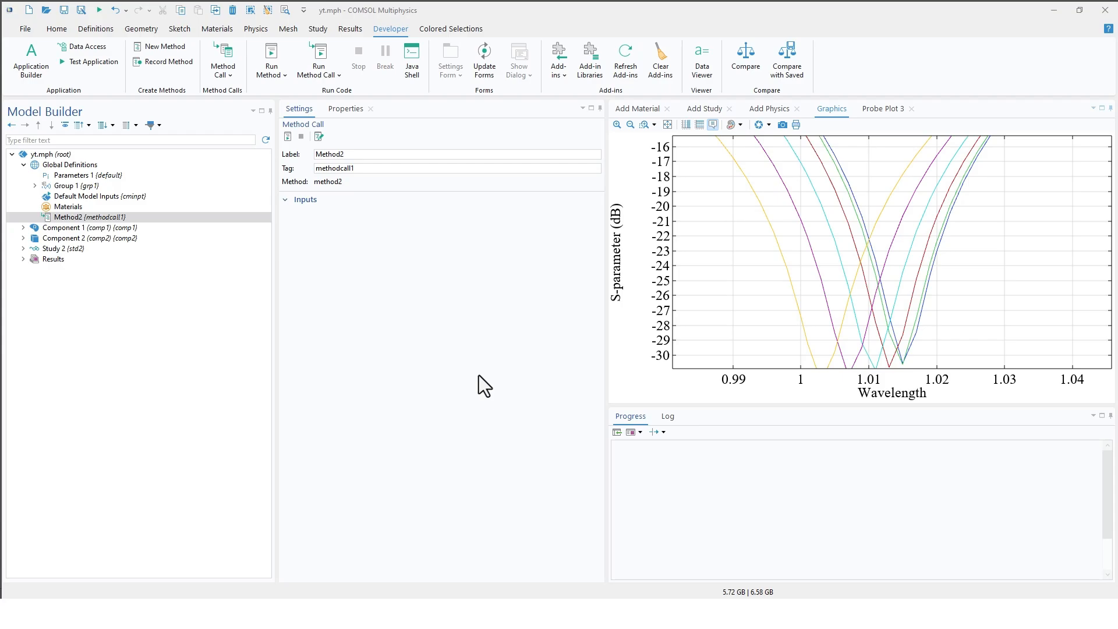
- Show the Home ribbon with Results > Evaluation Group 1 expanded in the Model Builder
{"action": "left_click", "coordinate": [56, 28]}
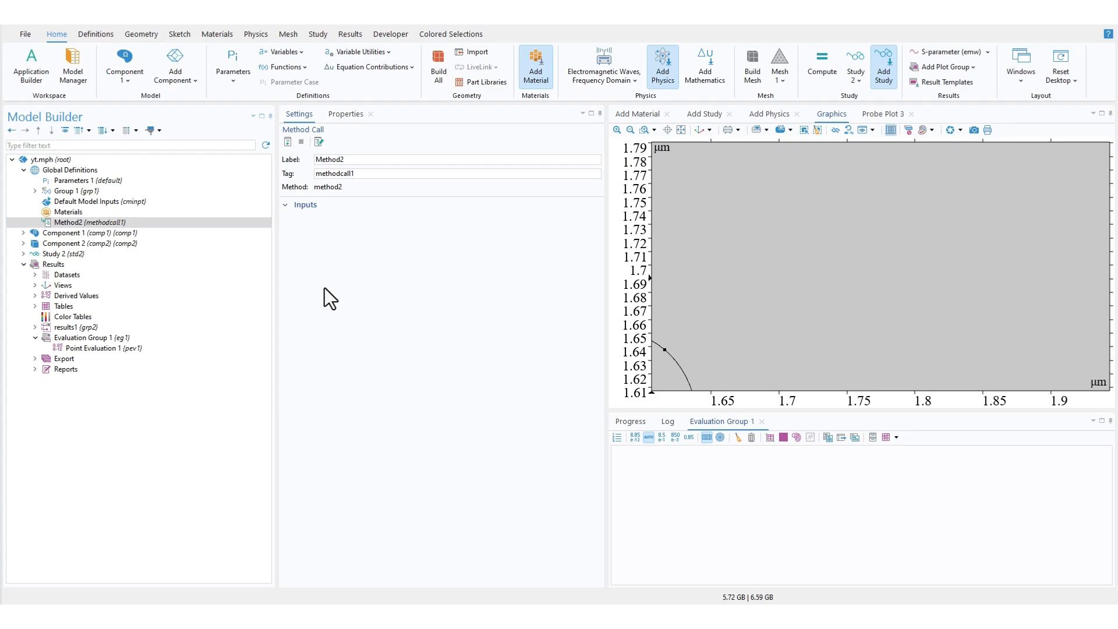
{"action": "mouse_move", "coordinate": [89, 236]}
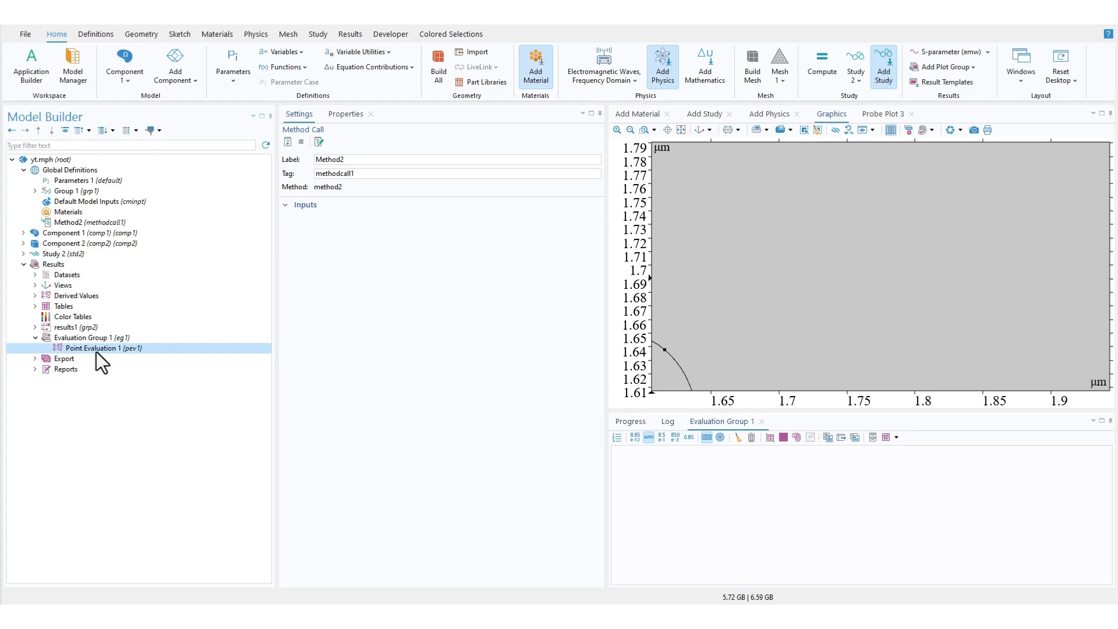
- Show Point Evaluation 1 settings: parametric dataset, point 72, expressions S21, refractive index and width
{"action": "left_click", "coordinate": [103, 348]}
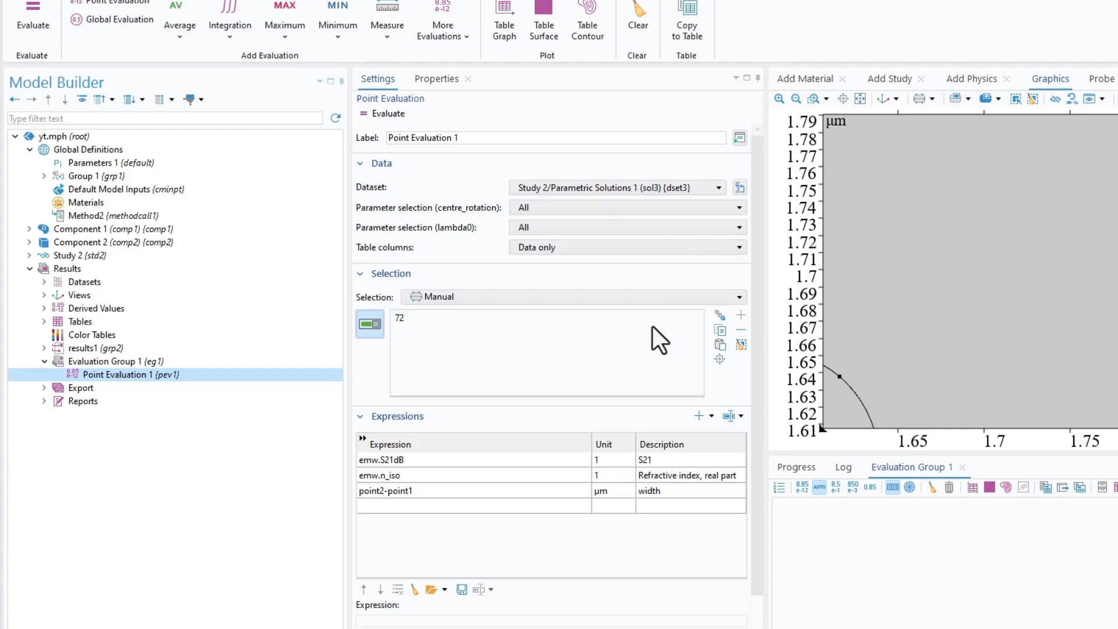
{"action": "mouse_move", "coordinate": [85, 216]}
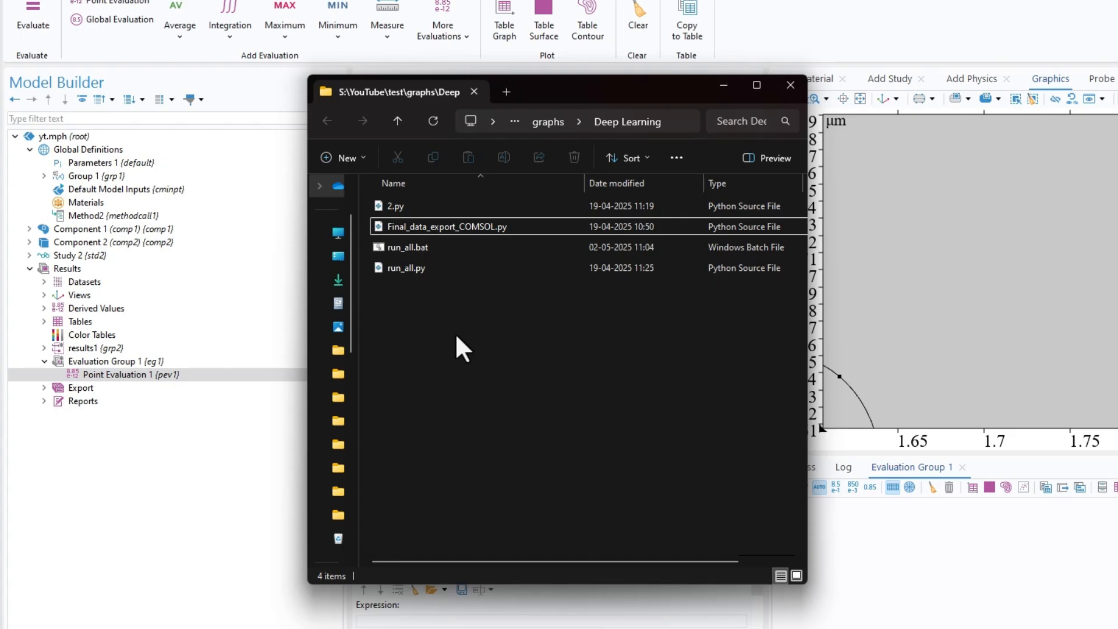
{"action": "mouse_move", "coordinate": [433, 253]}
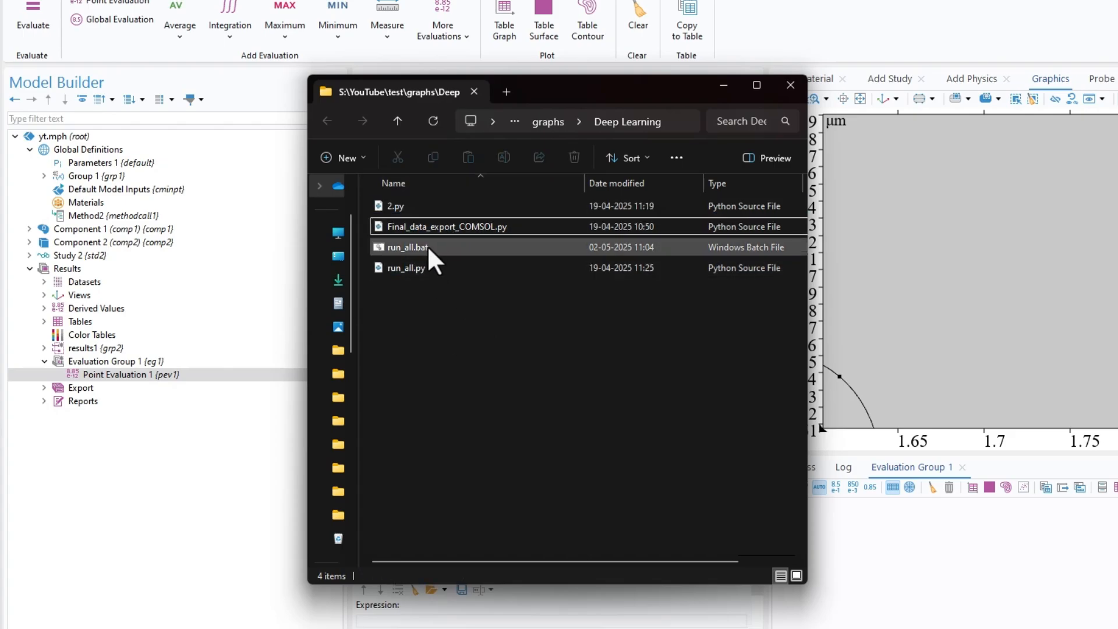
{"action": "left_click", "coordinate": [407, 247]}
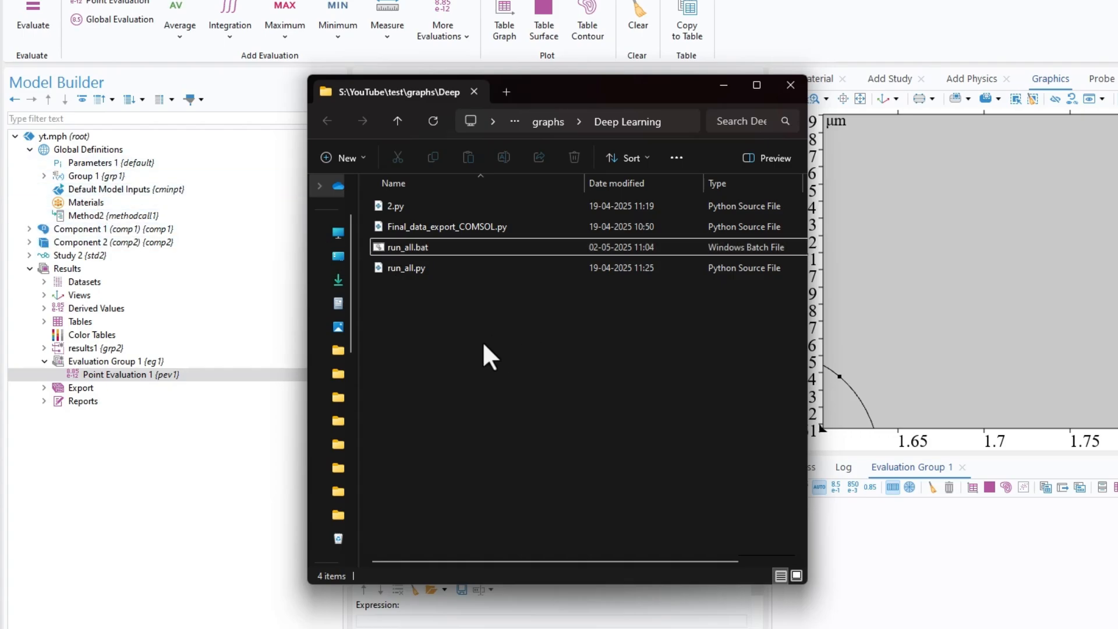
{"action": "right_click", "coordinate": [84, 215]}
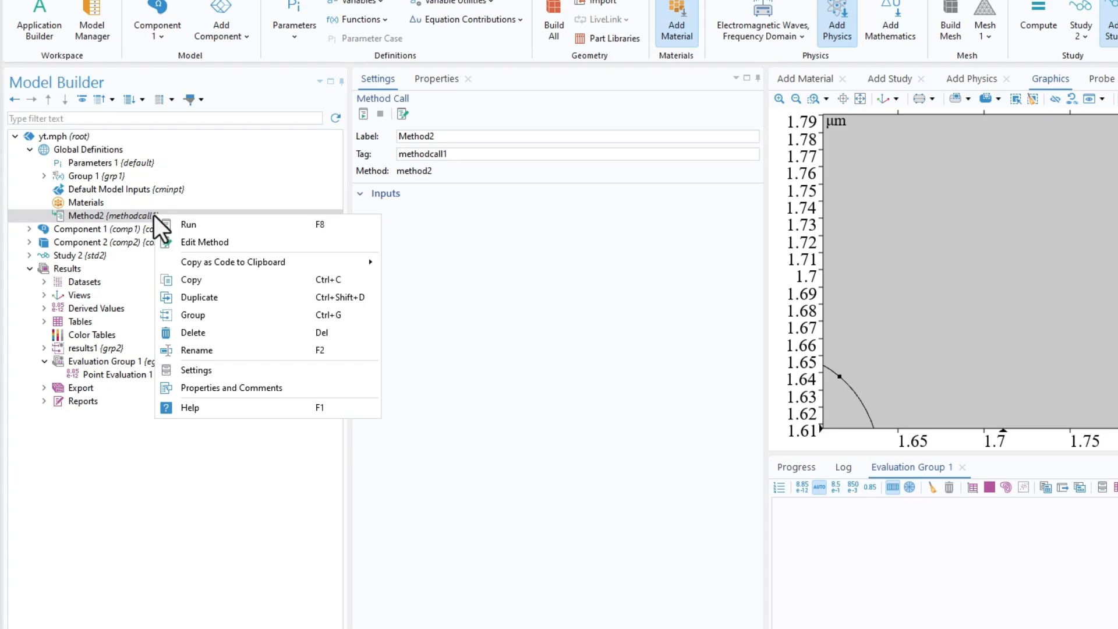
{"action": "mouse_move", "coordinate": [158, 234]}
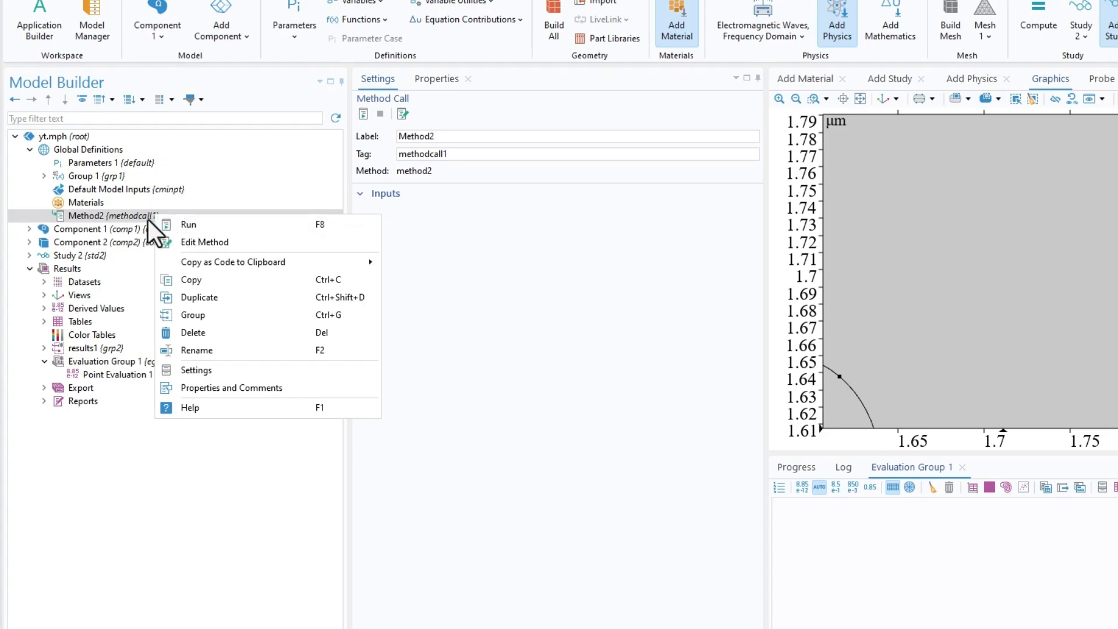
{"action": "mouse_move", "coordinate": [150, 232]}
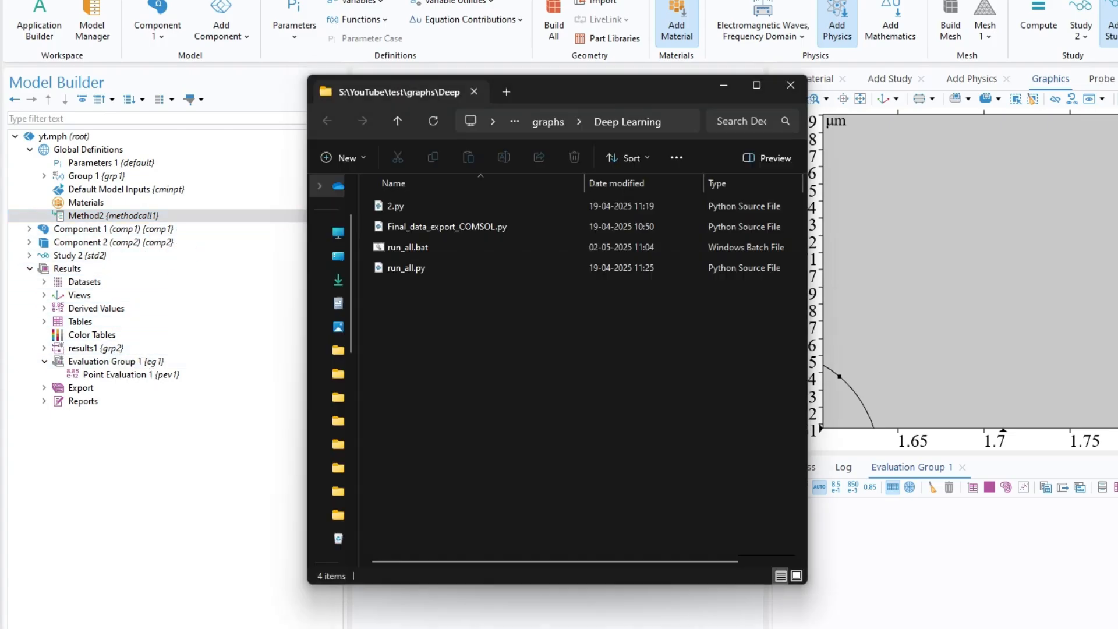
{"action": "left_click", "coordinate": [446, 226]}
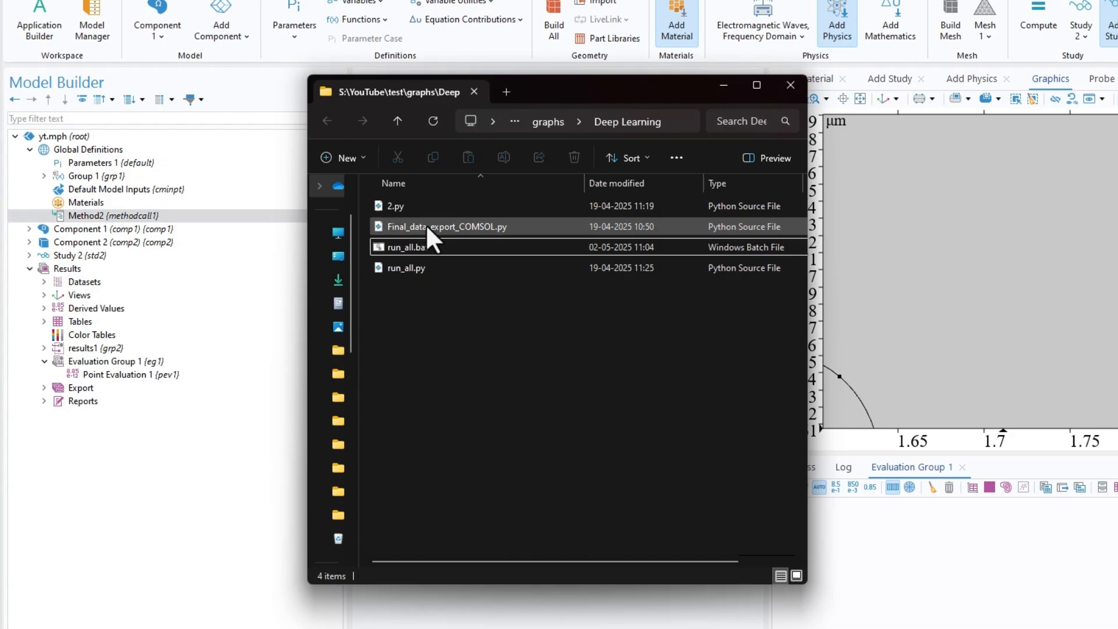
{"action": "mouse_move", "coordinate": [434, 235]}
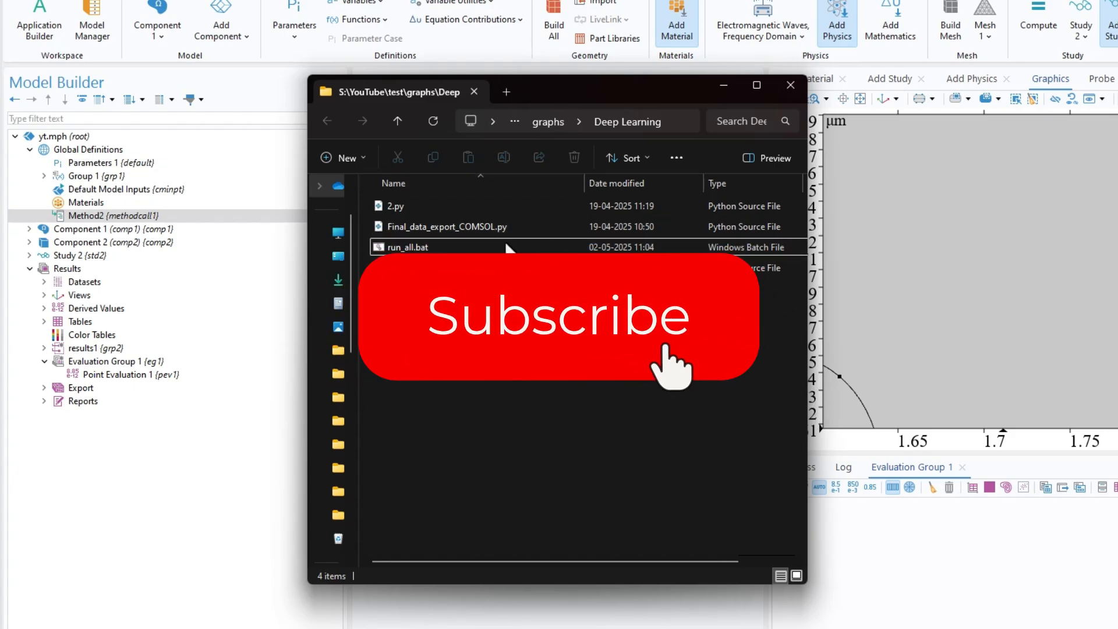
{"action": "left_click", "coordinate": [558, 317]}
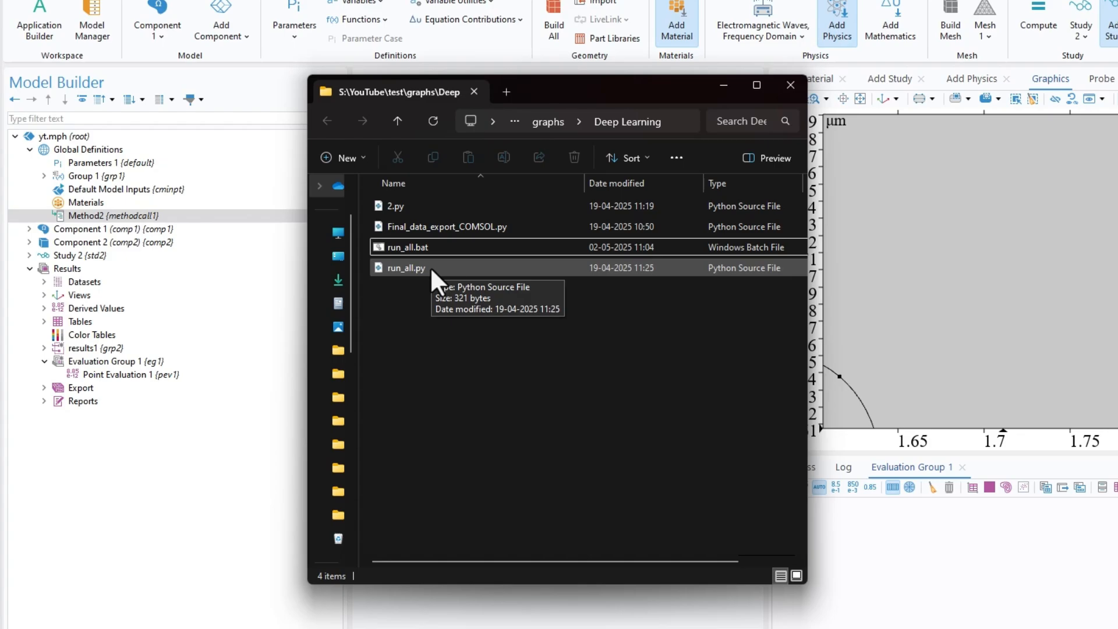
{"action": "mouse_move", "coordinate": [574, 367]}
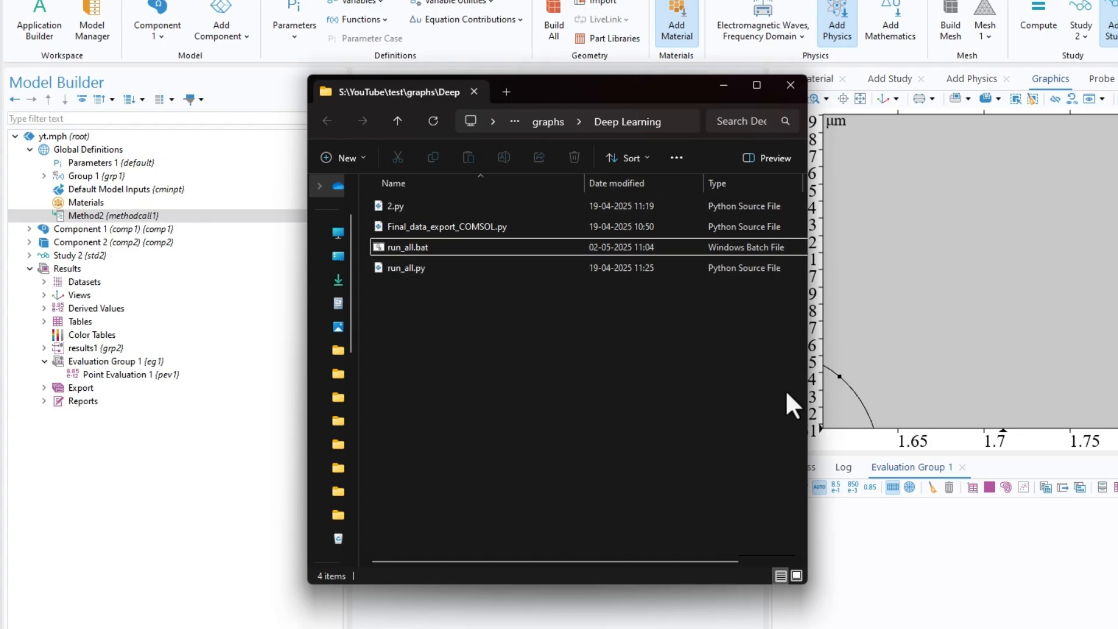
{"action": "mouse_move", "coordinate": [464, 259]}
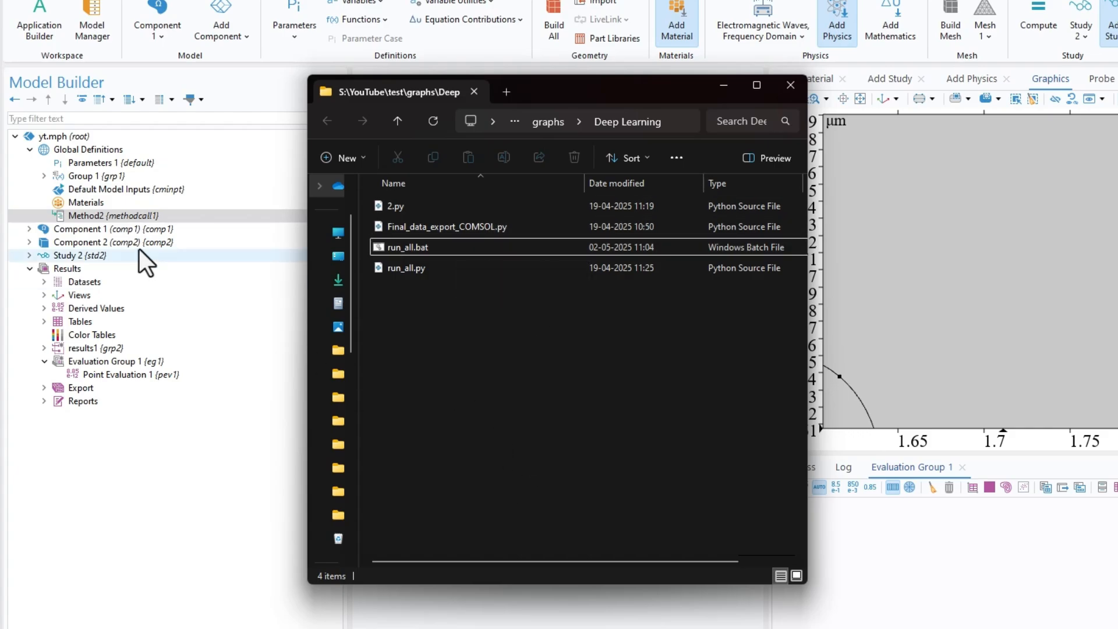
- Run Method2 to export the evaluation to 2.csv and create the t_data folder, dismissing the command window
{"action": "right_click", "coordinate": [112, 216]}
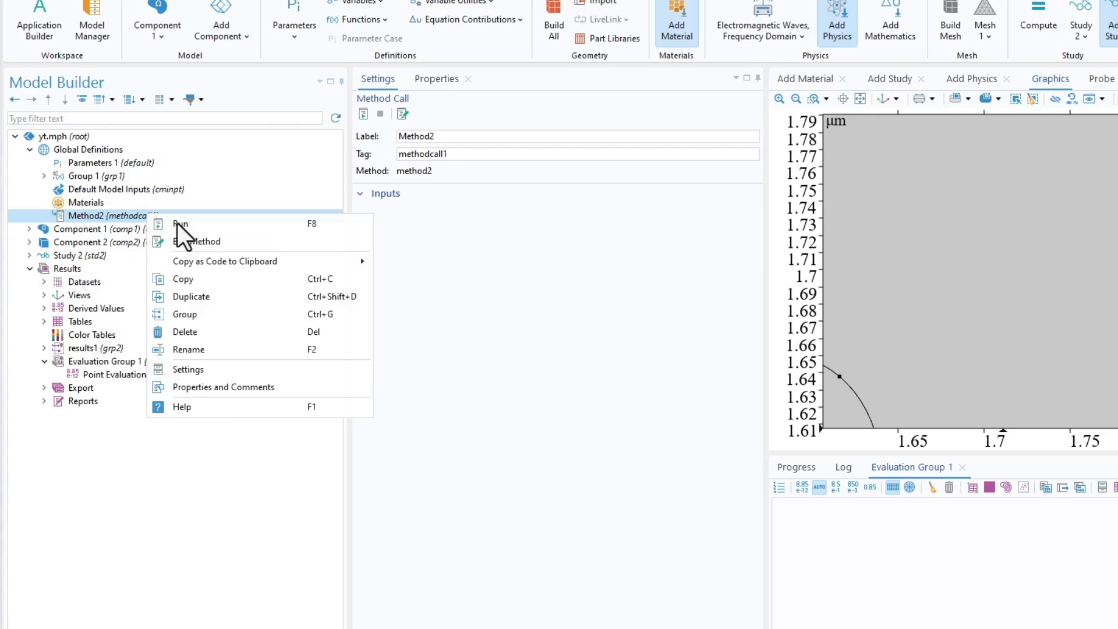
{"action": "left_click", "coordinate": [182, 223]}
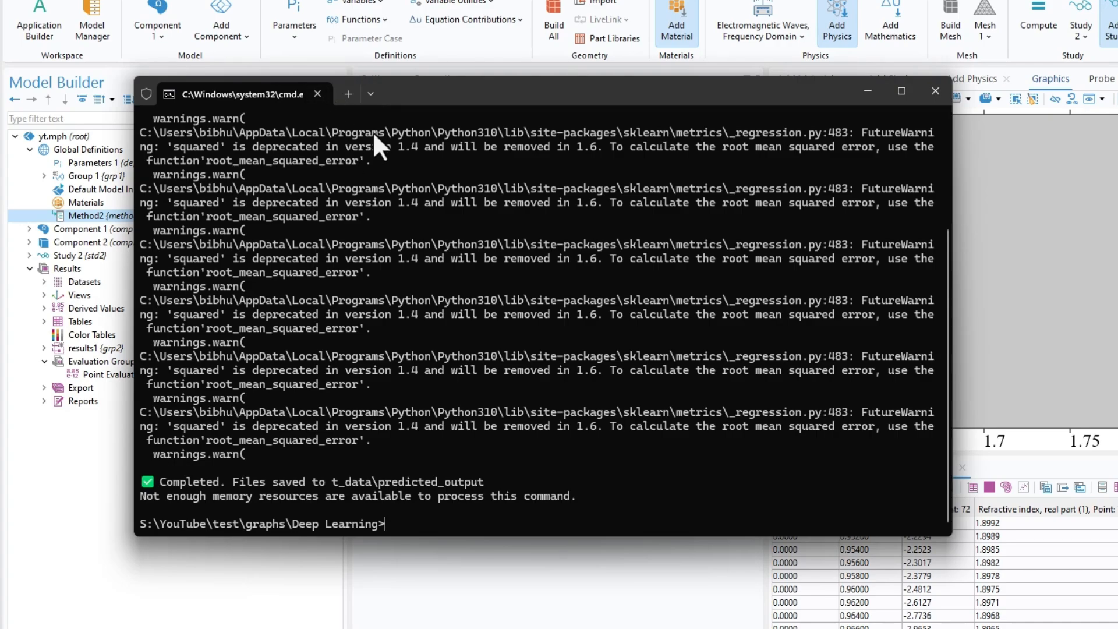
{"action": "left_click", "coordinate": [935, 90]}
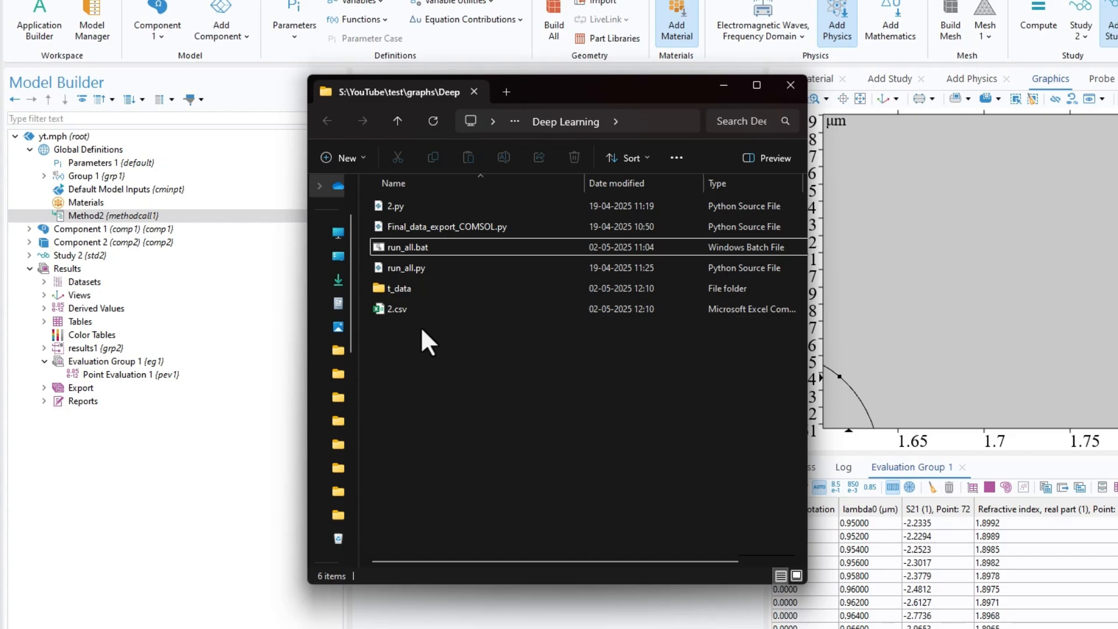
{"action": "left_click", "coordinate": [396, 309]}
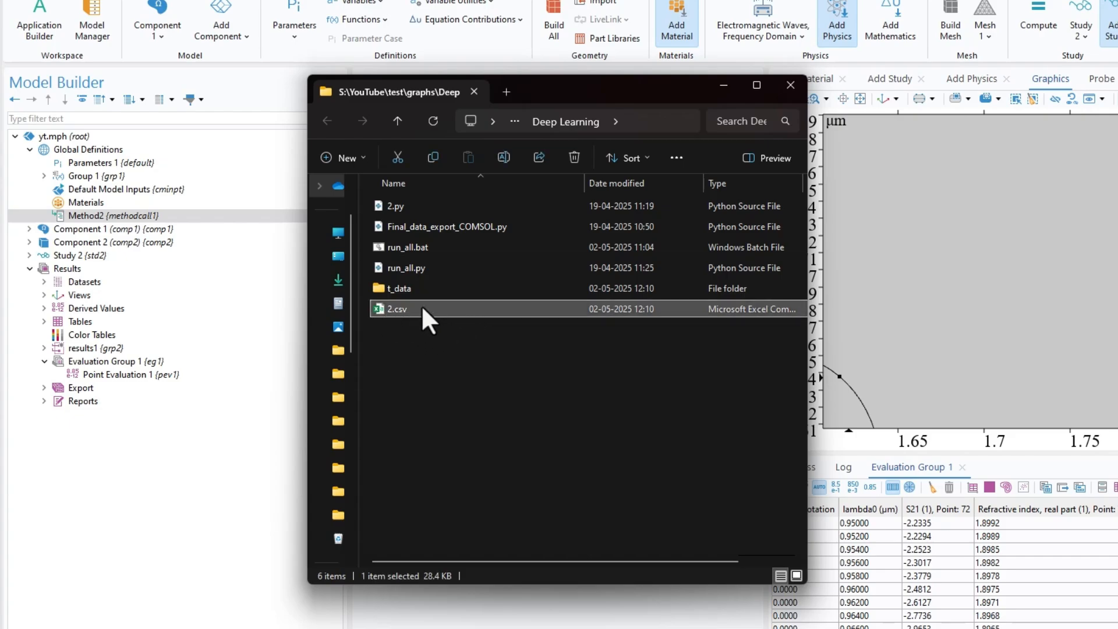
{"action": "mouse_move", "coordinate": [574, 383]}
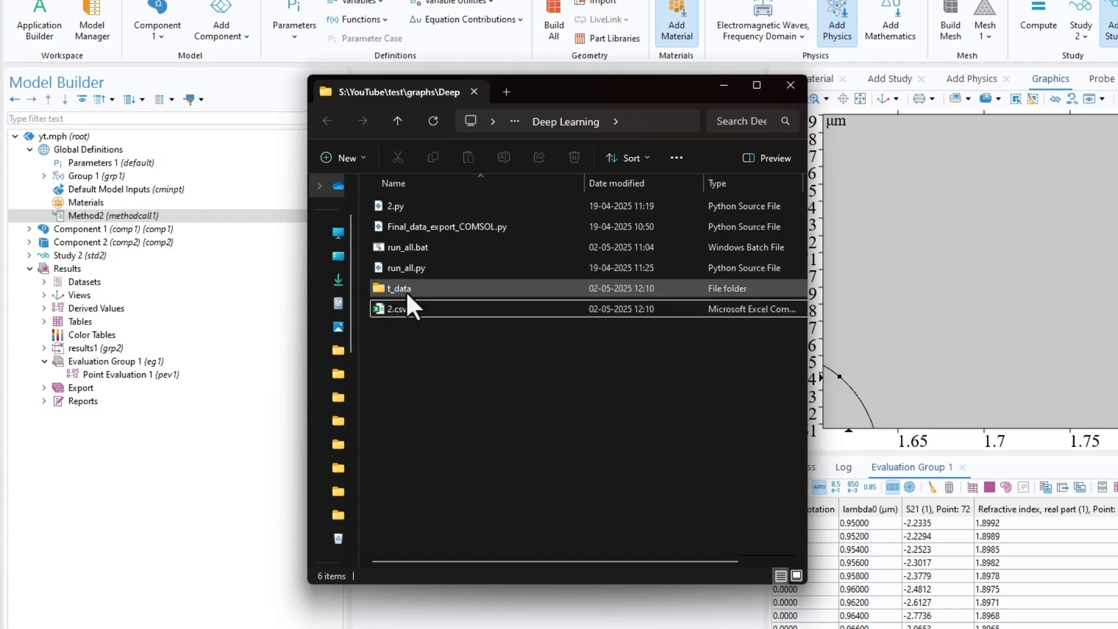
{"action": "double_click", "coordinate": [399, 287]}
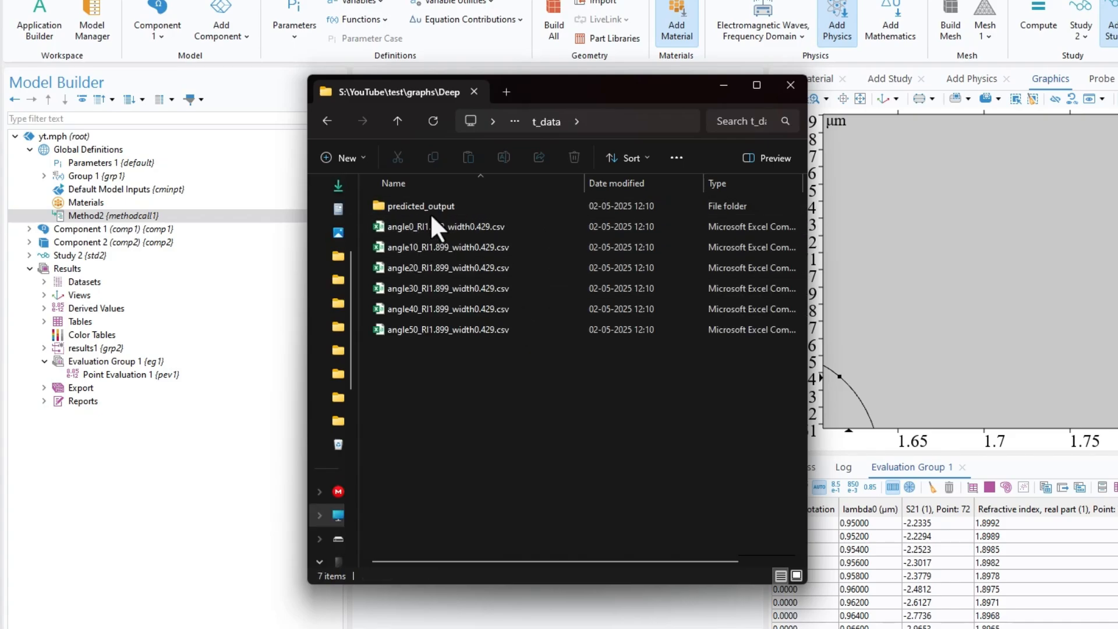
{"action": "double_click", "coordinate": [422, 206]}
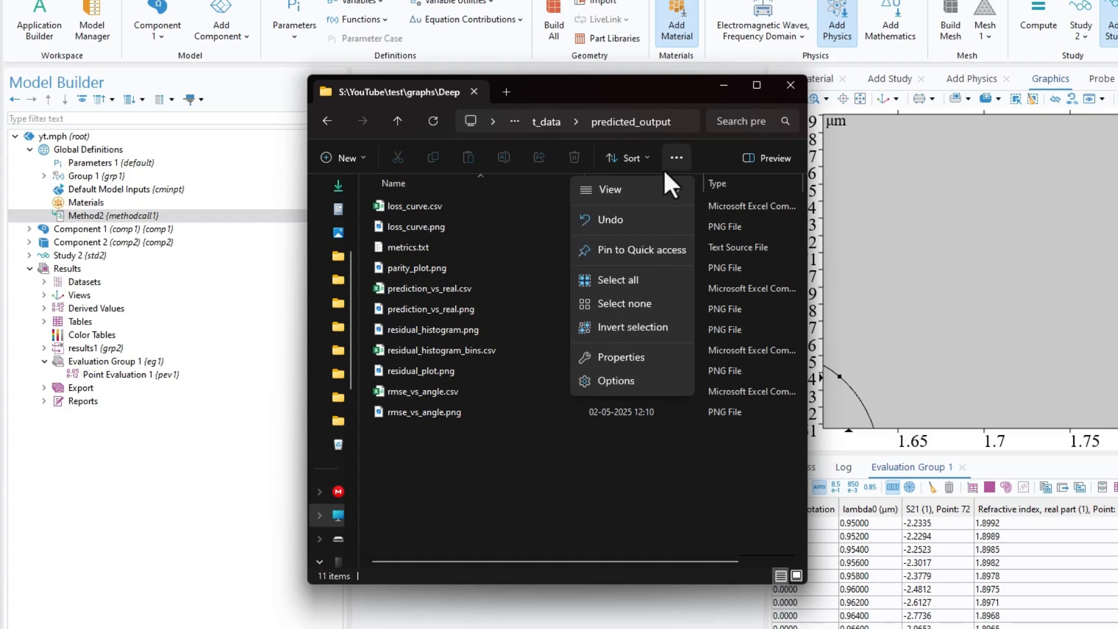
{"action": "left_click", "coordinate": [609, 189]}
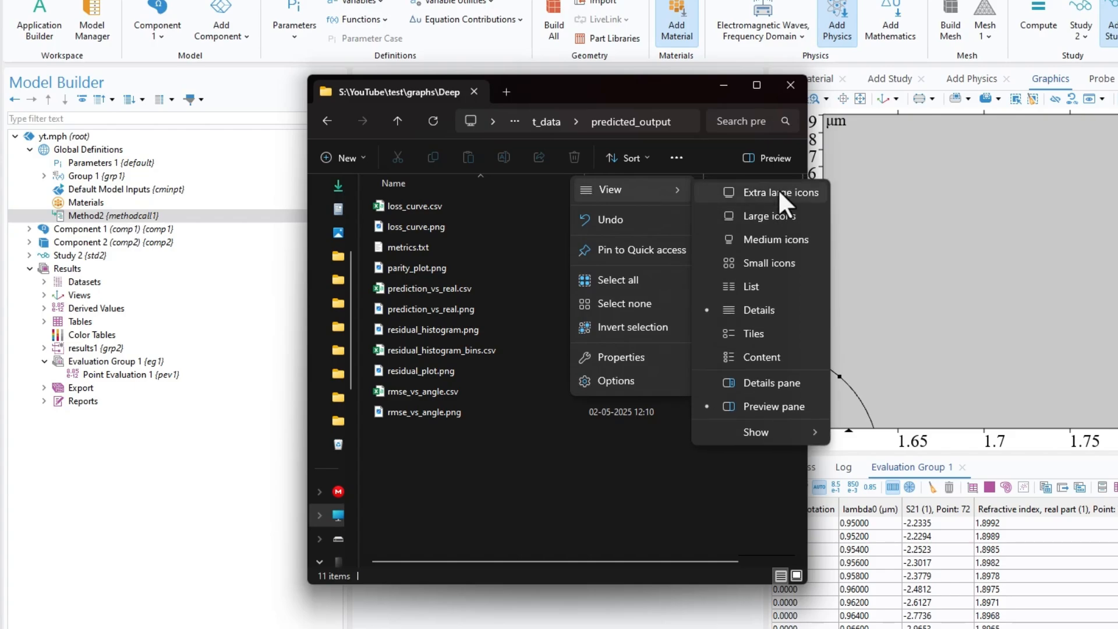
{"action": "left_click", "coordinate": [773, 192]}
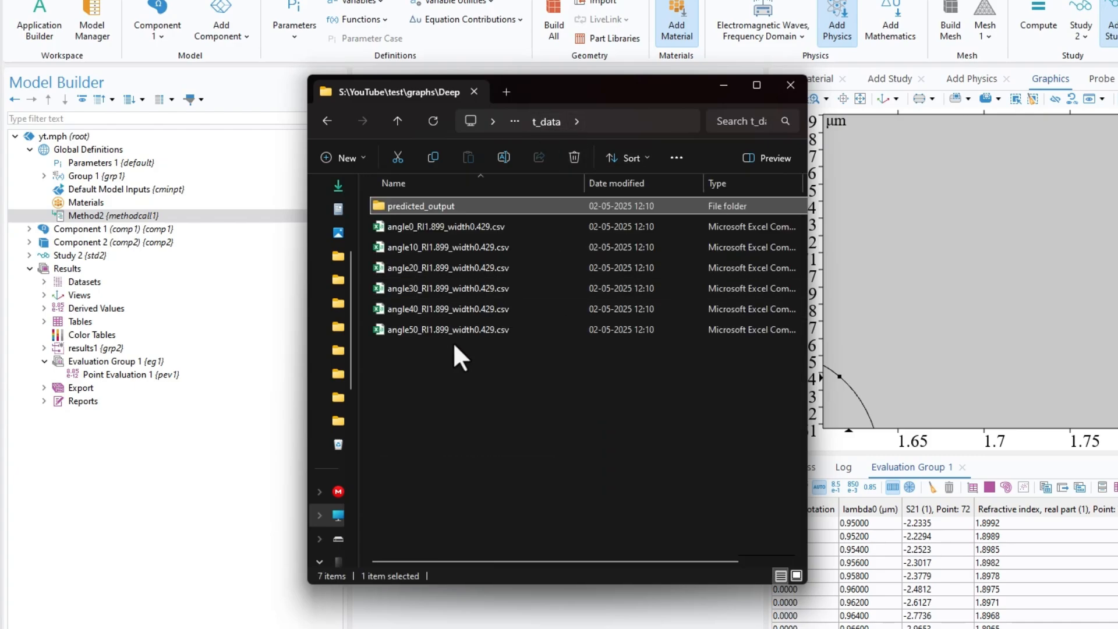
{"action": "left_click", "coordinate": [397, 120]}
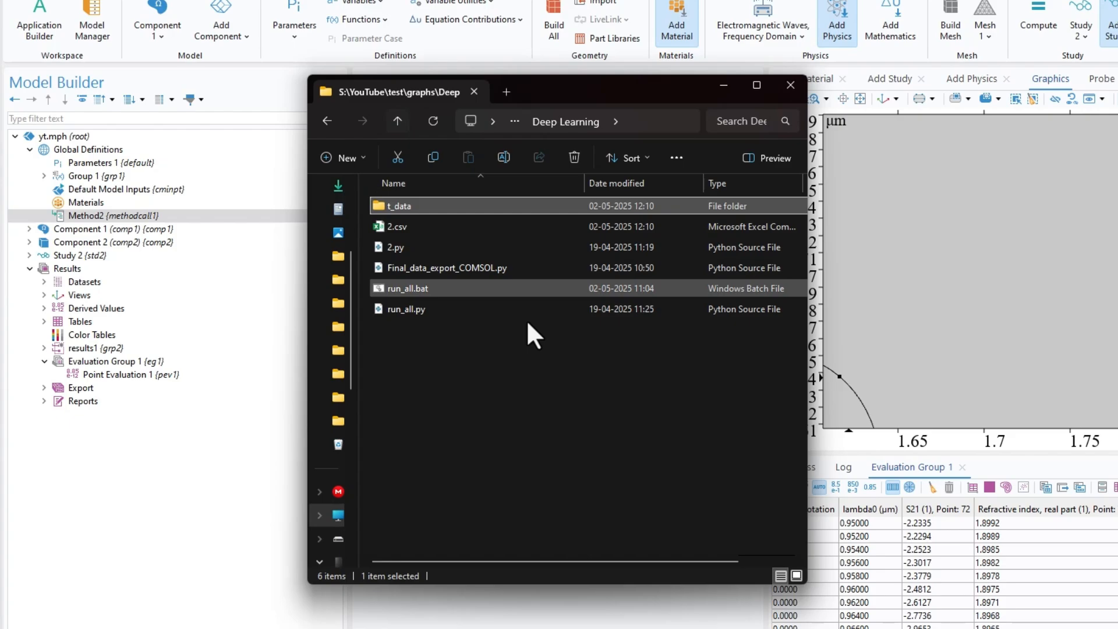
{"action": "left_click", "coordinate": [405, 307]}
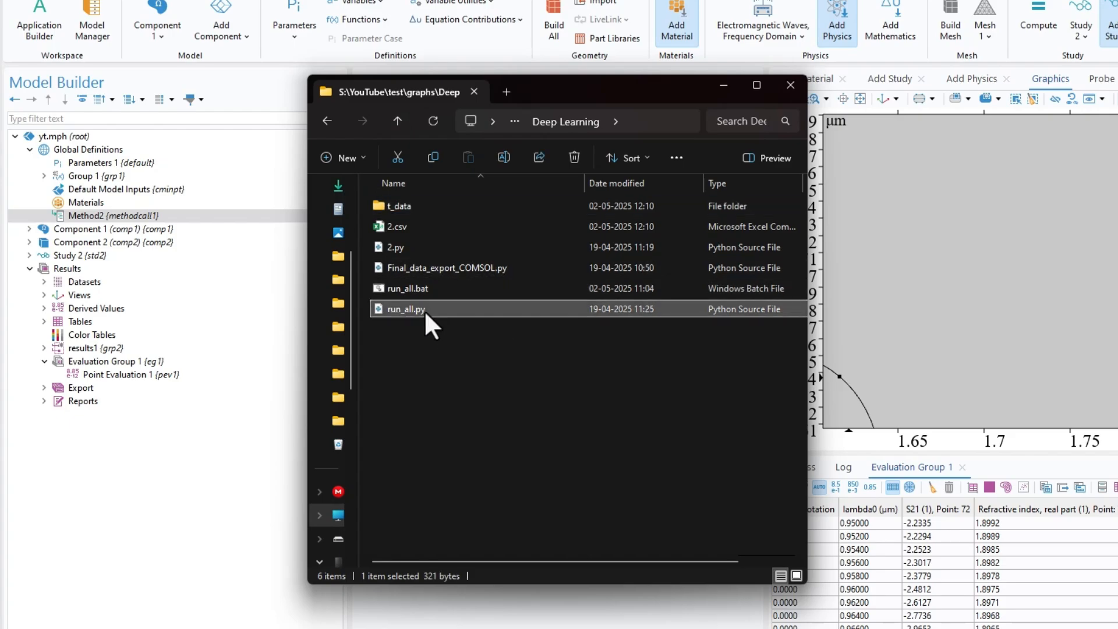
{"action": "mouse_move", "coordinate": [439, 335]}
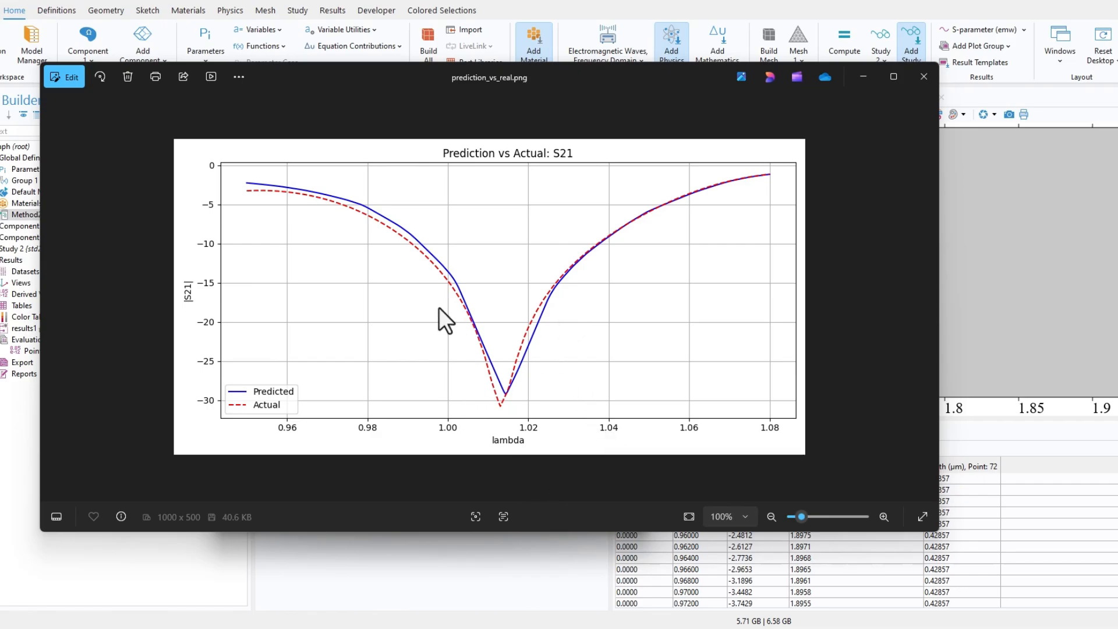
{"action": "mouse_move", "coordinate": [374, 272]}
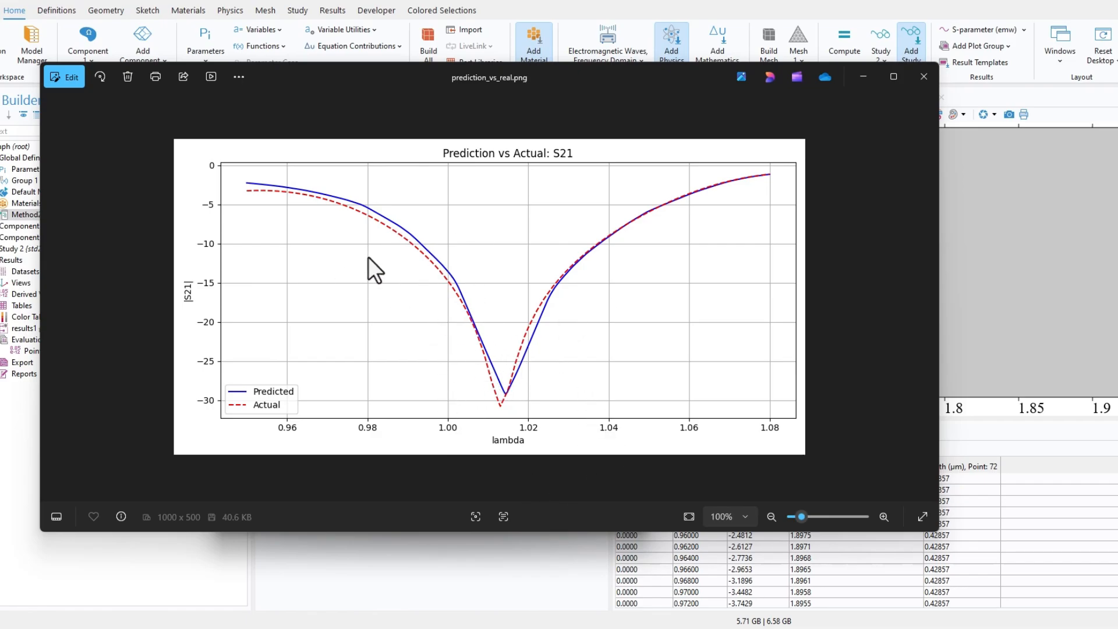
{"action": "mouse_move", "coordinate": [512, 400]}
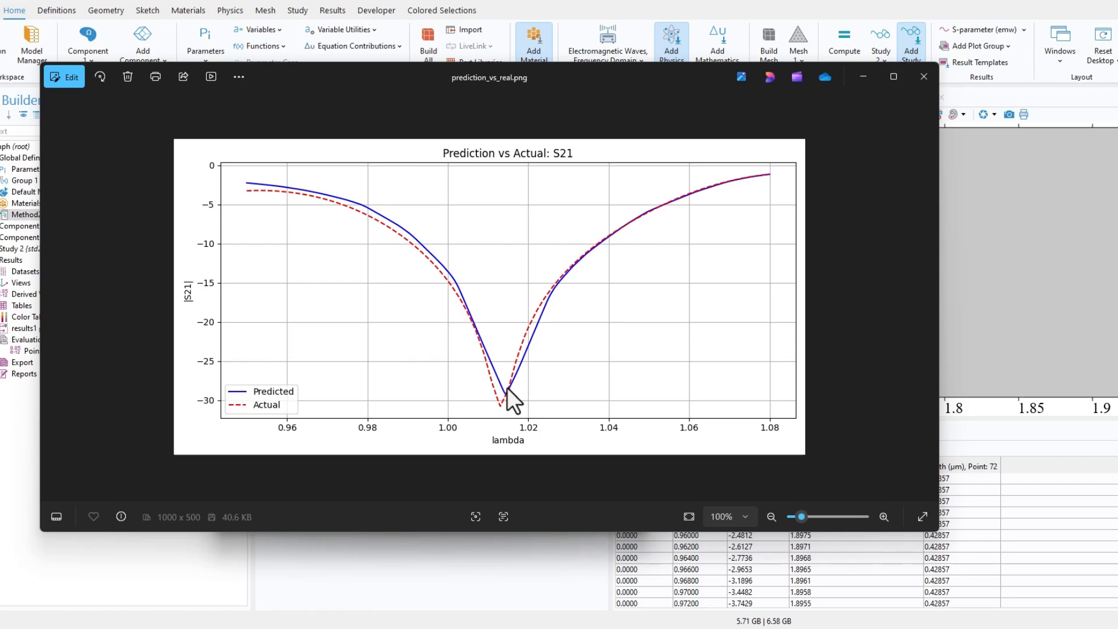
{"action": "mouse_move", "coordinate": [309, 241]}
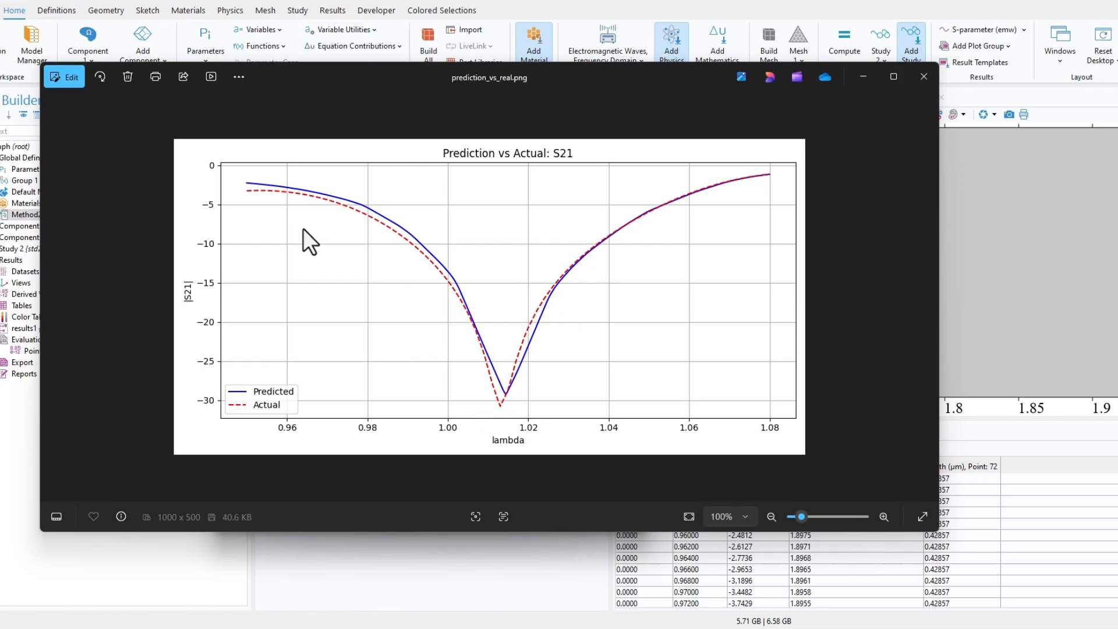
{"action": "mouse_move", "coordinate": [487, 376]}
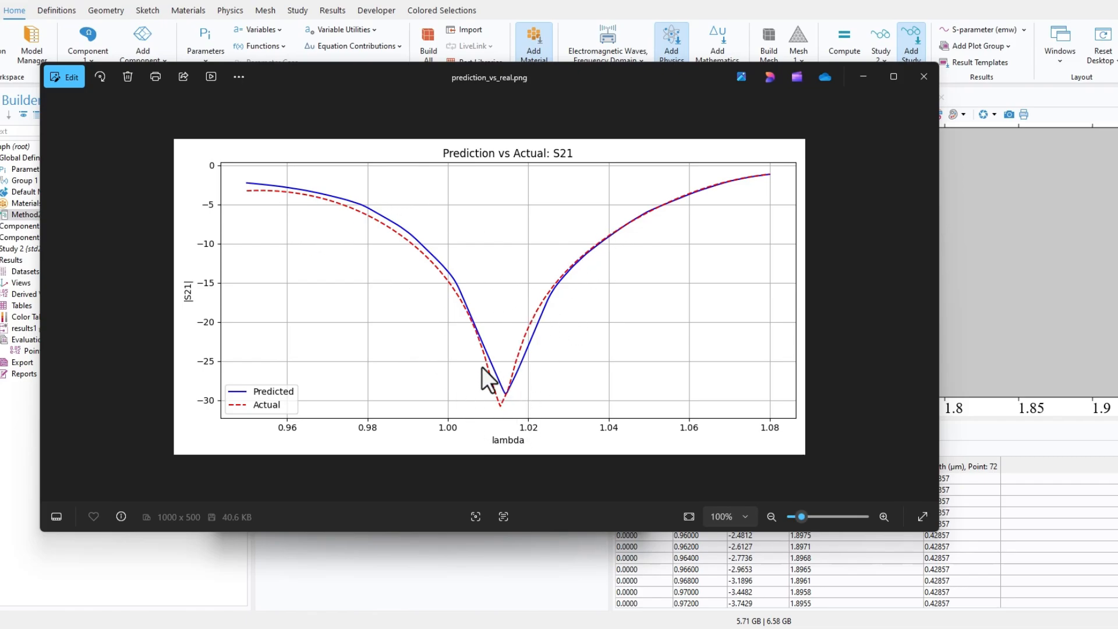
{"action": "mouse_move", "coordinate": [508, 402]}
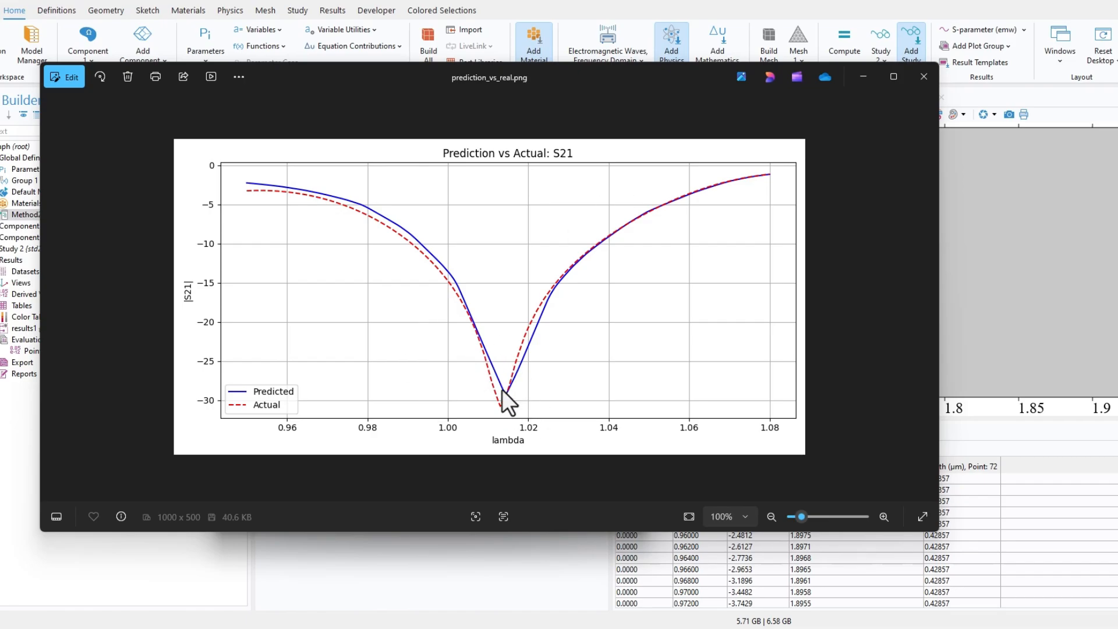
{"action": "mouse_move", "coordinate": [545, 258]}
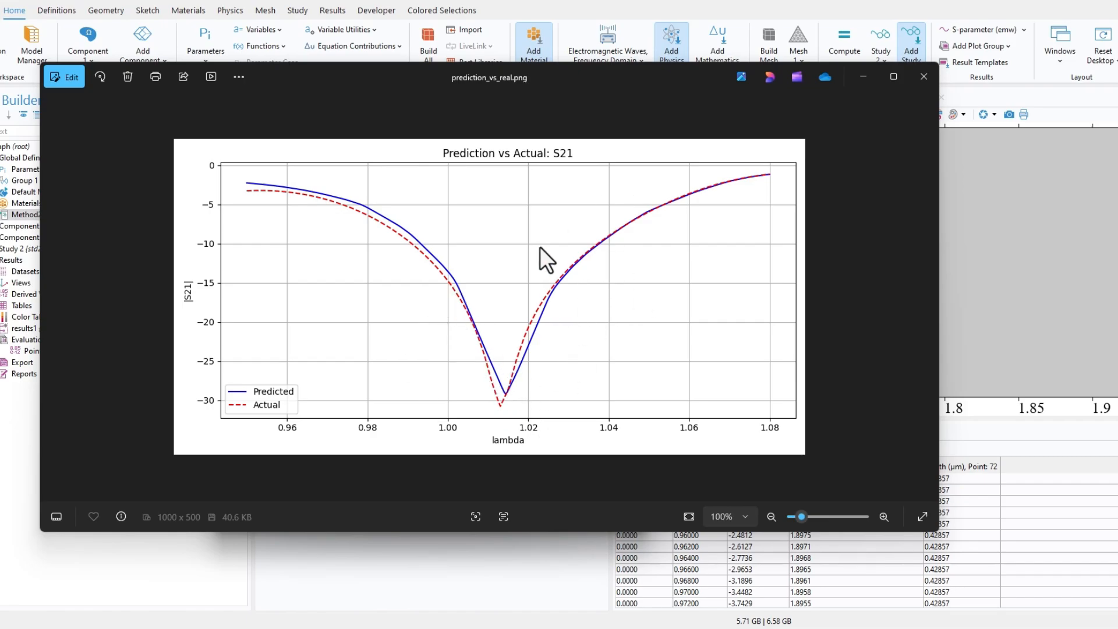
{"action": "mouse_move", "coordinate": [477, 252]}
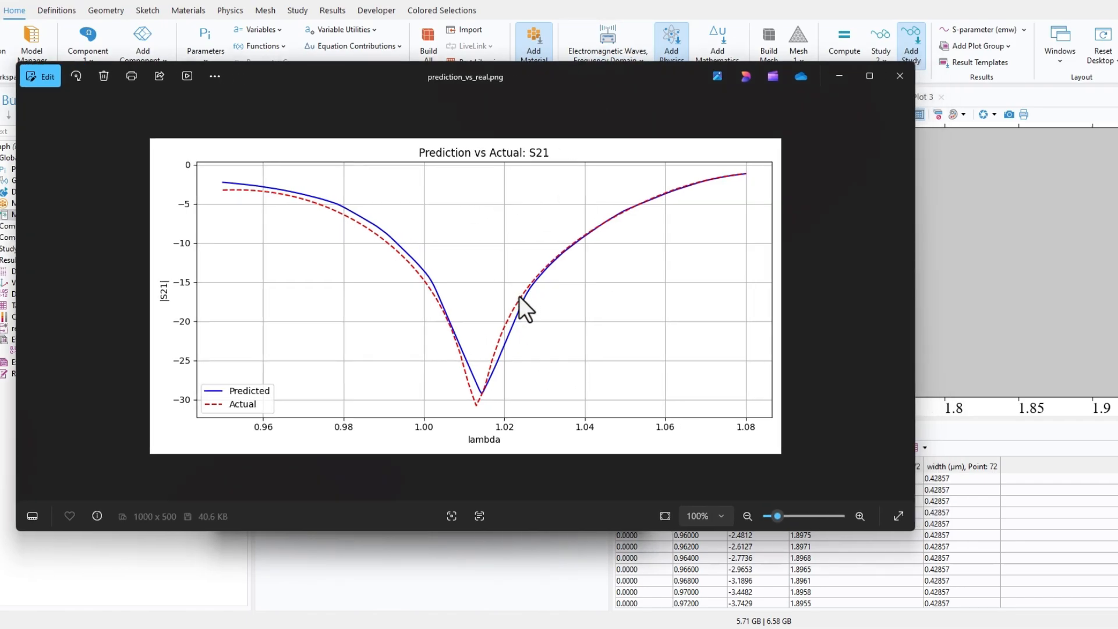
{"action": "mouse_move", "coordinate": [652, 180]}
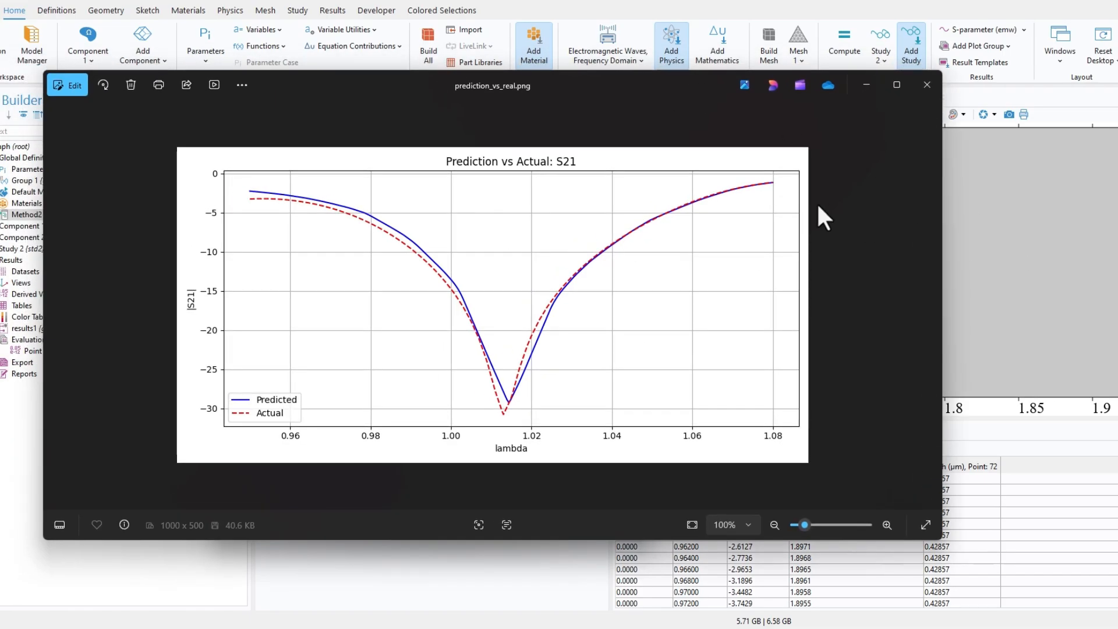
{"action": "mouse_move", "coordinate": [591, 296]}
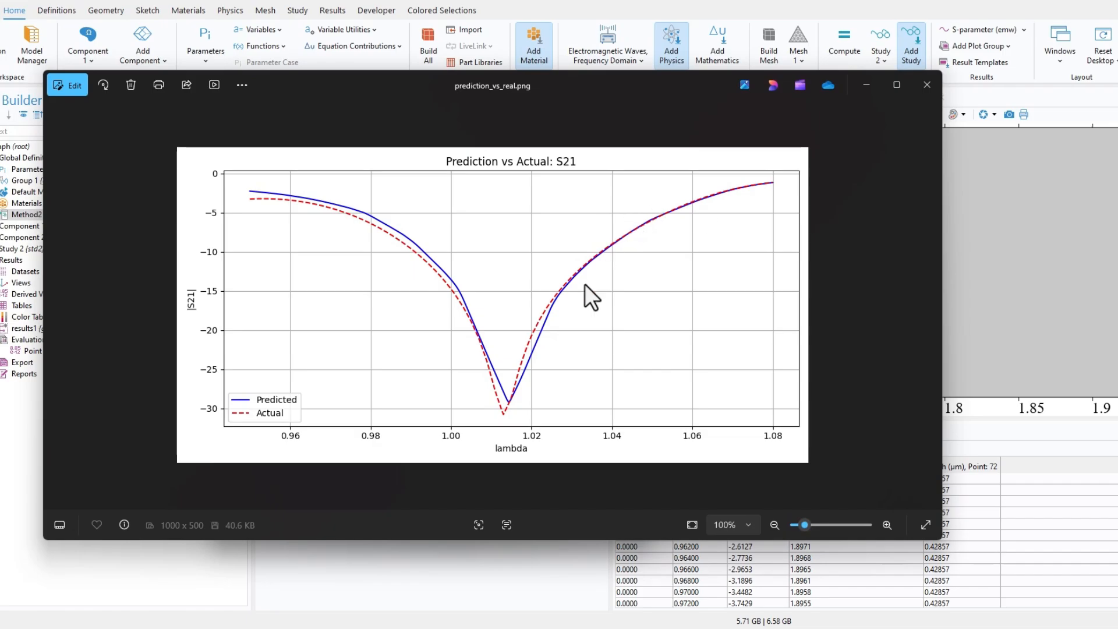
{"action": "mouse_move", "coordinate": [542, 326]}
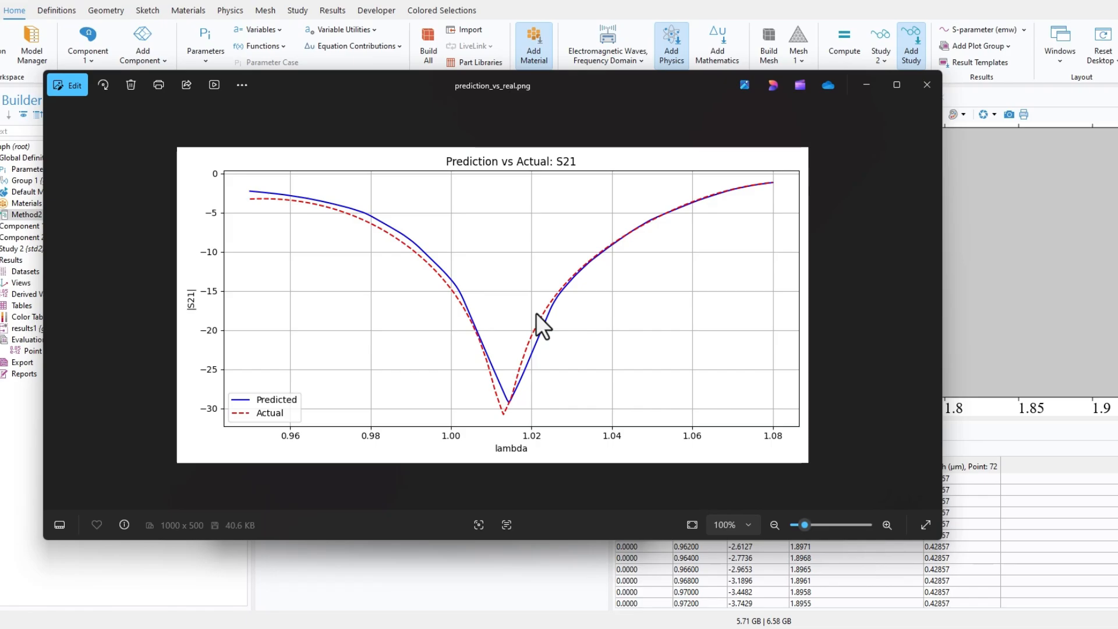
{"action": "mouse_move", "coordinate": [536, 278]}
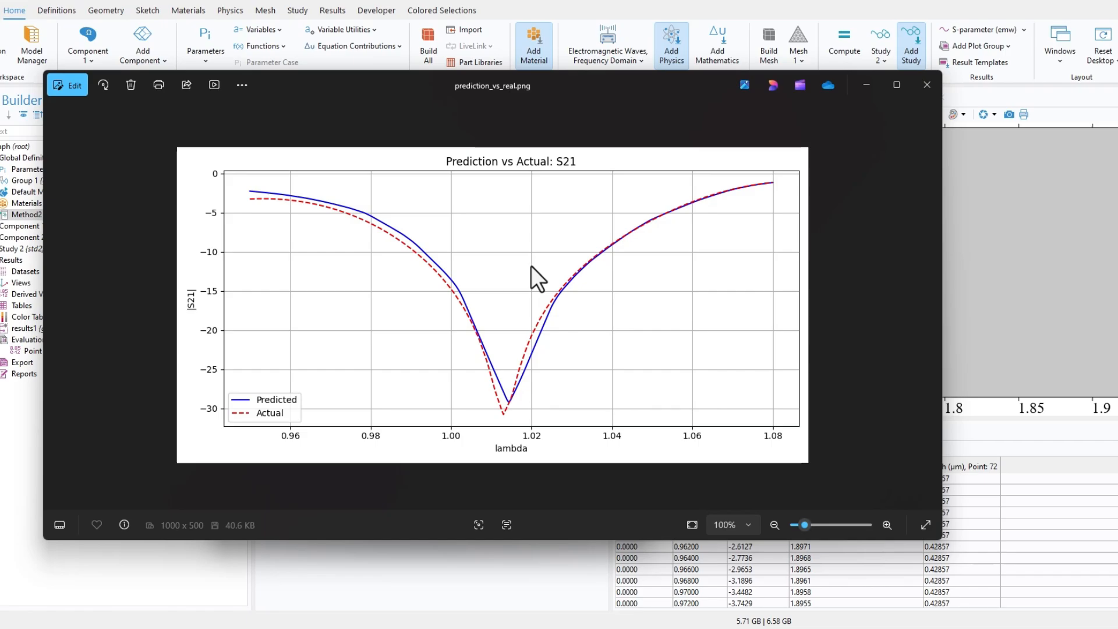
{"action": "mouse_move", "coordinate": [580, 132]}
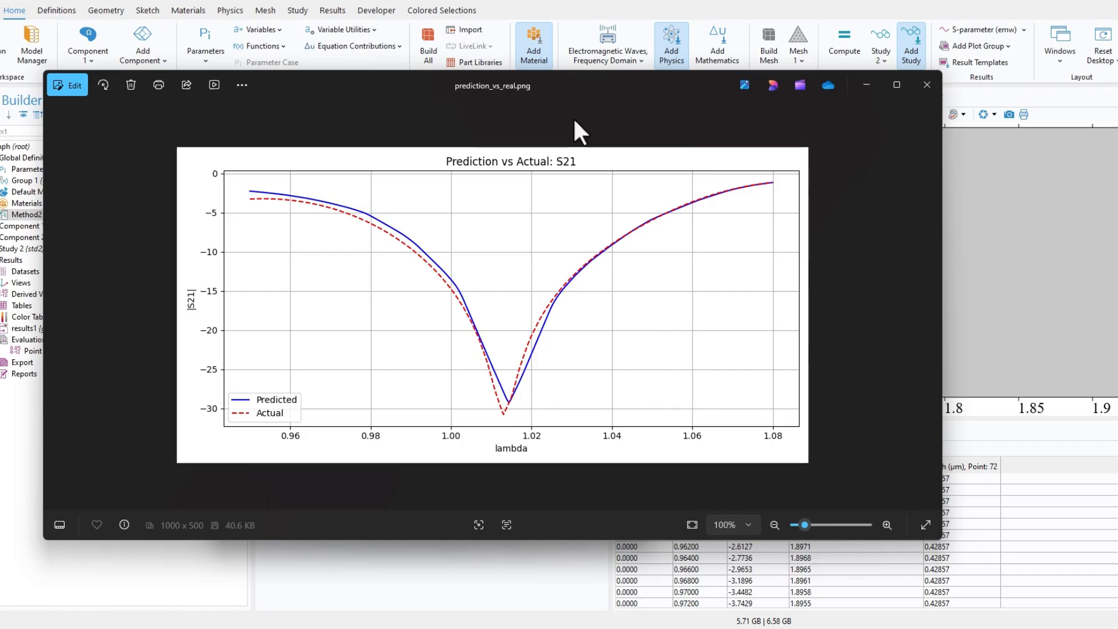